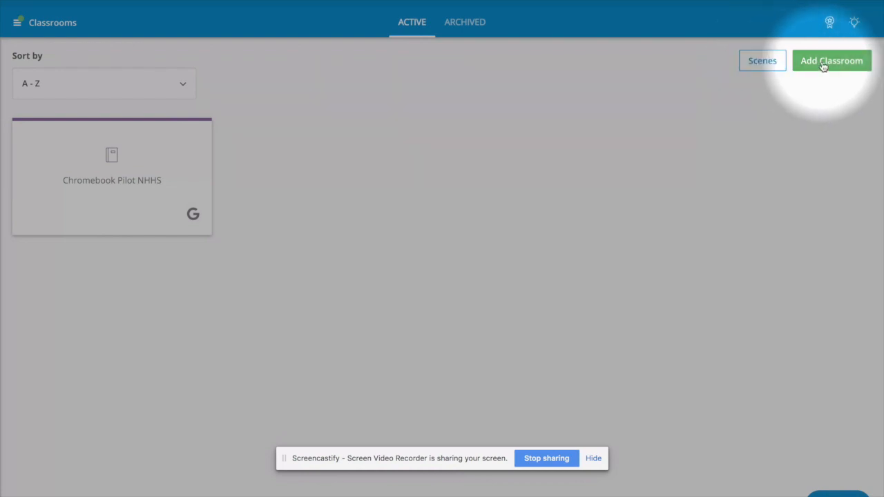
Step: Start a new classroom and focus the blank Classroom Name field
click(832, 61)
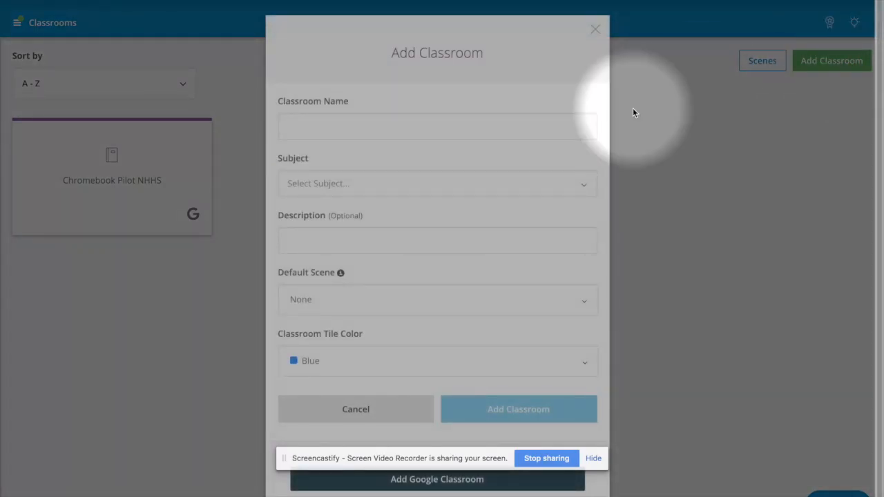
click(437, 127)
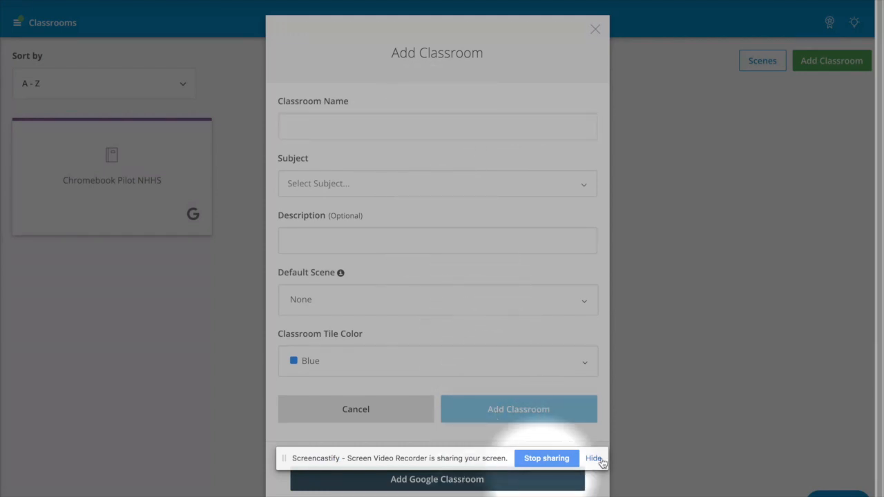
click(438, 126)
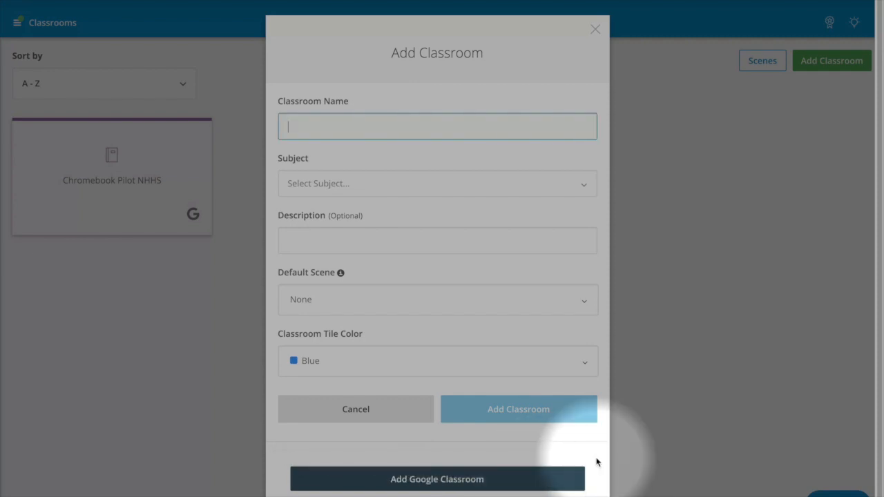
Step: Import the Google Classroom class and save a Monday–Friday 8–9 am session schedule
click(438, 479)
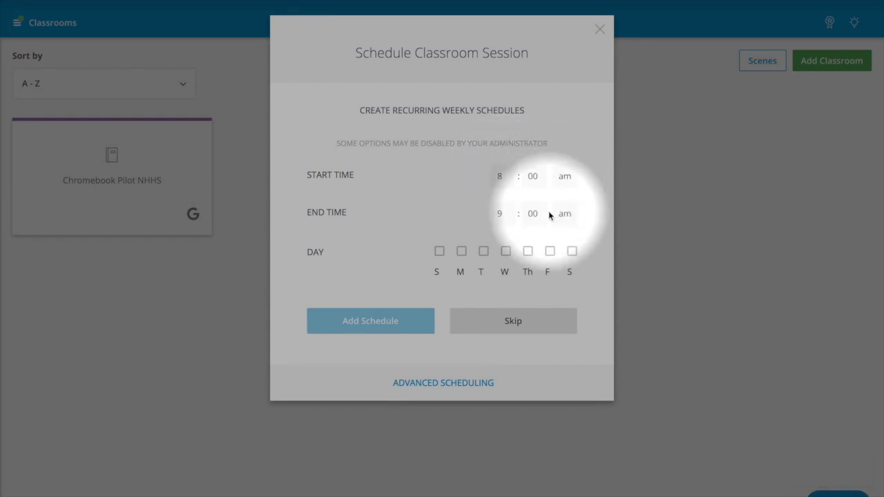
click(460, 250)
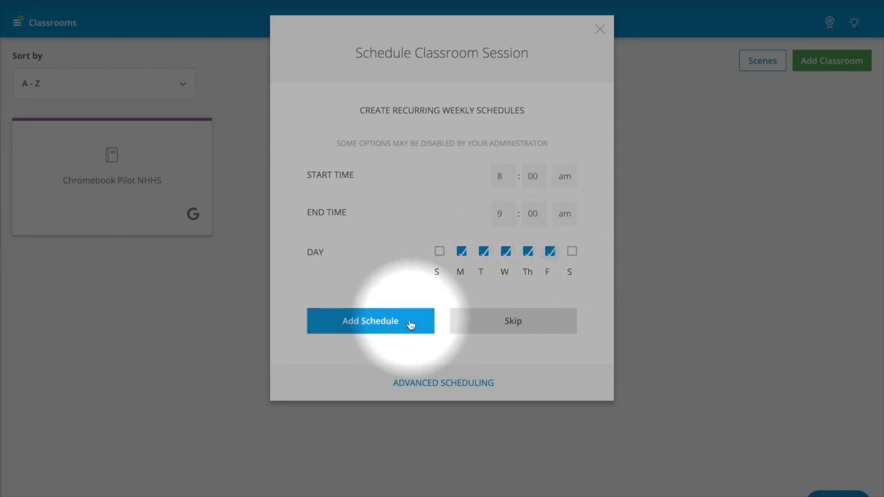
click(370, 321)
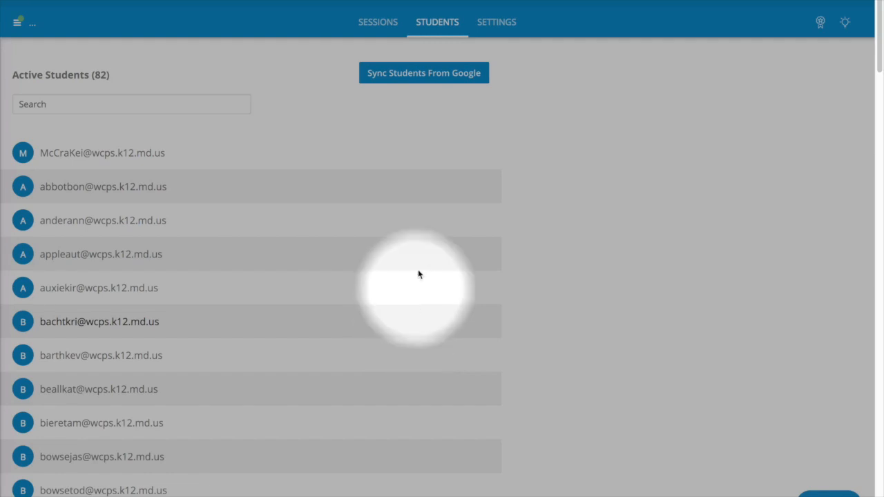
mouse_move(424, 72)
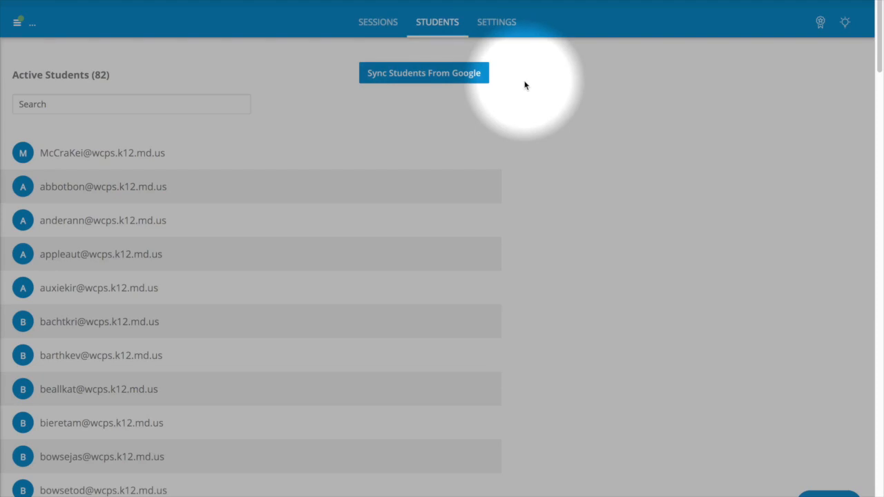
Step: Open the Settings tab for 'Planning & Instruction using iOS 11 and Apple Classroom 2.0'
click(496, 21)
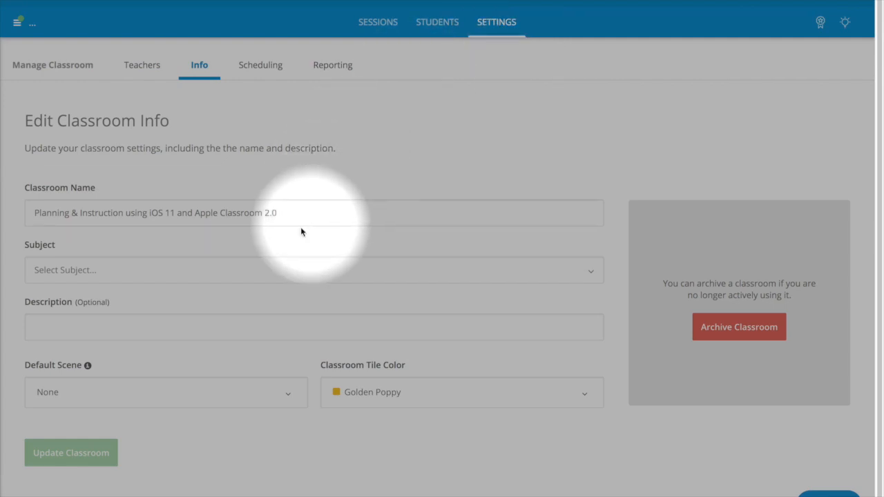
Step: Set the subject to Career Technical Education (CTE) and view the Sessions page
click(314, 269)
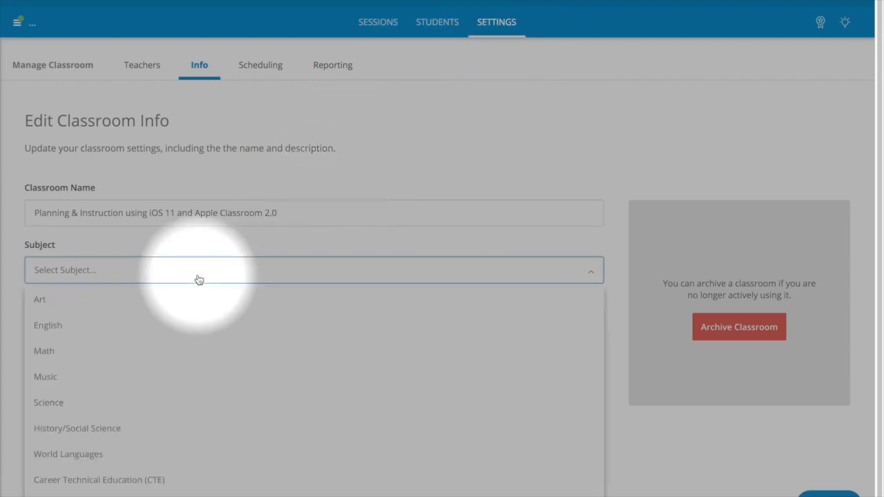
mouse_move(179, 426)
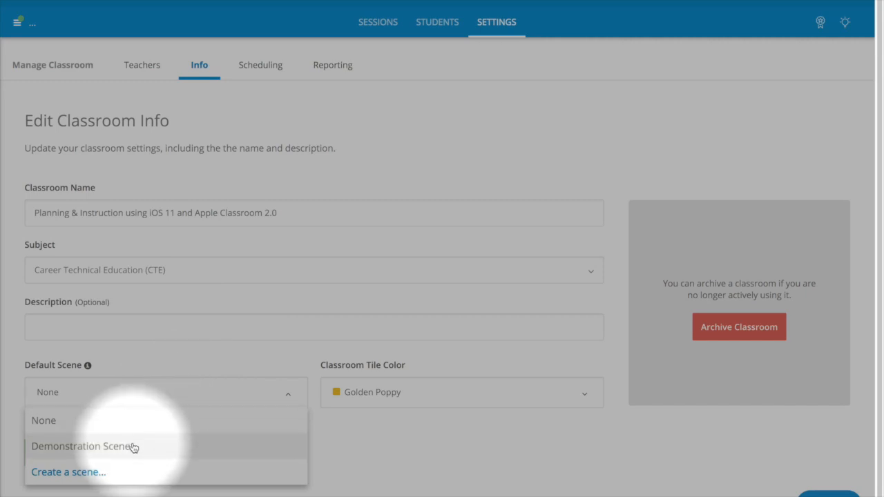
mouse_move(209, 429)
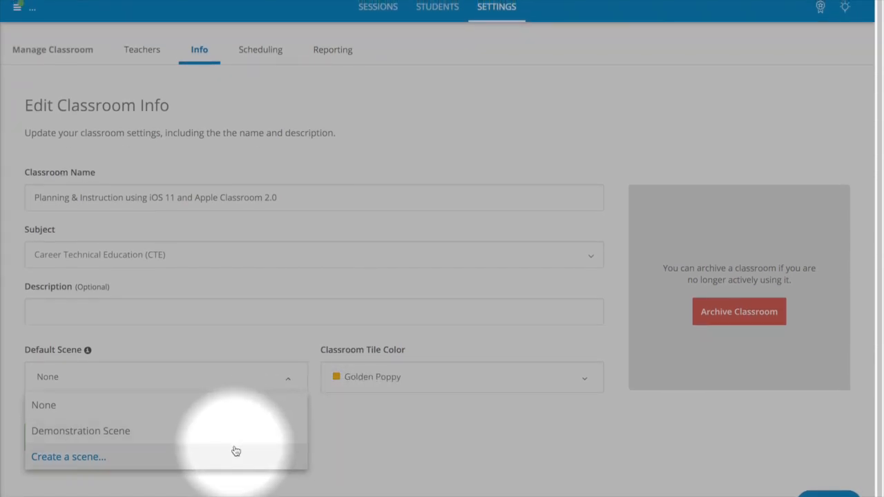
mouse_move(698, 316)
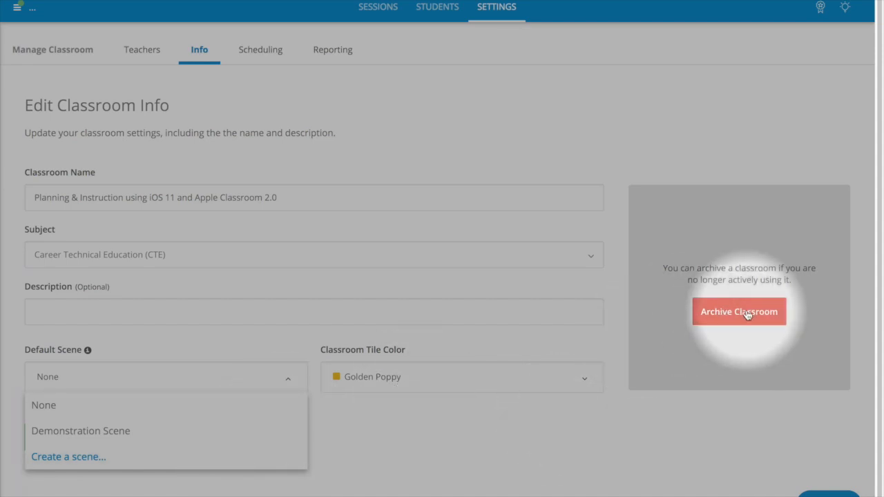
mouse_move(581, 205)
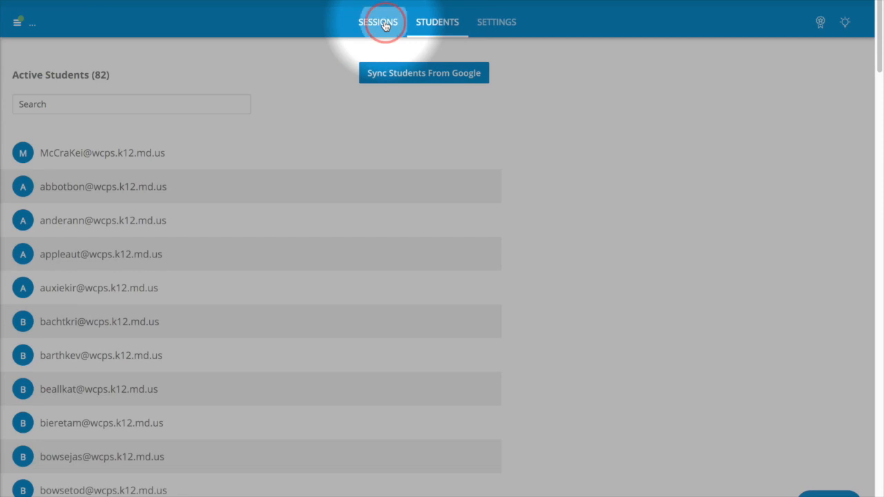
click(379, 21)
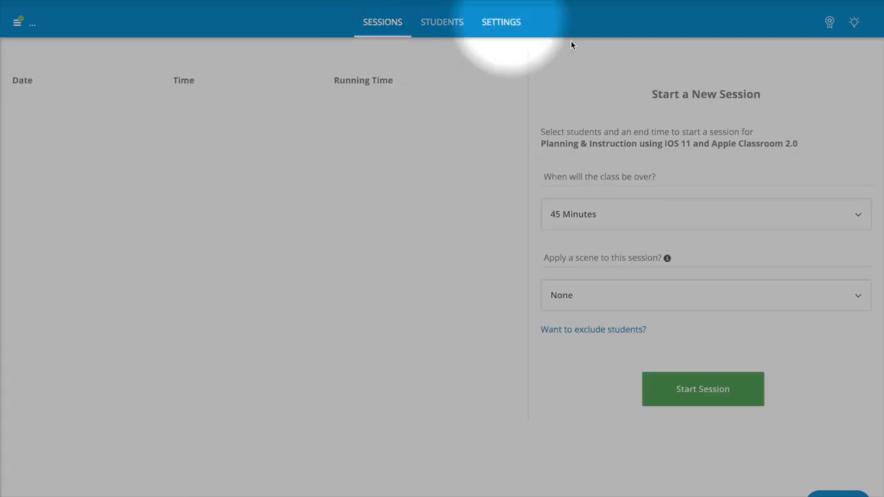